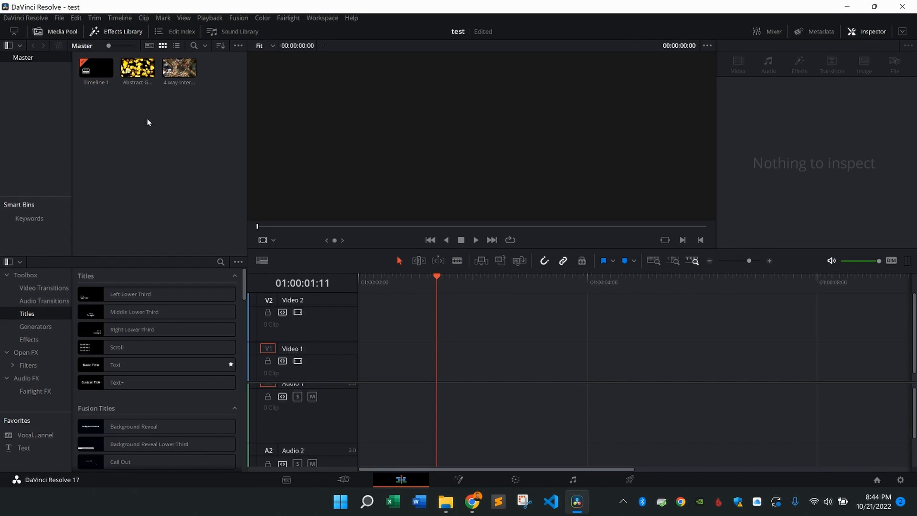
mouse_move(156, 100)
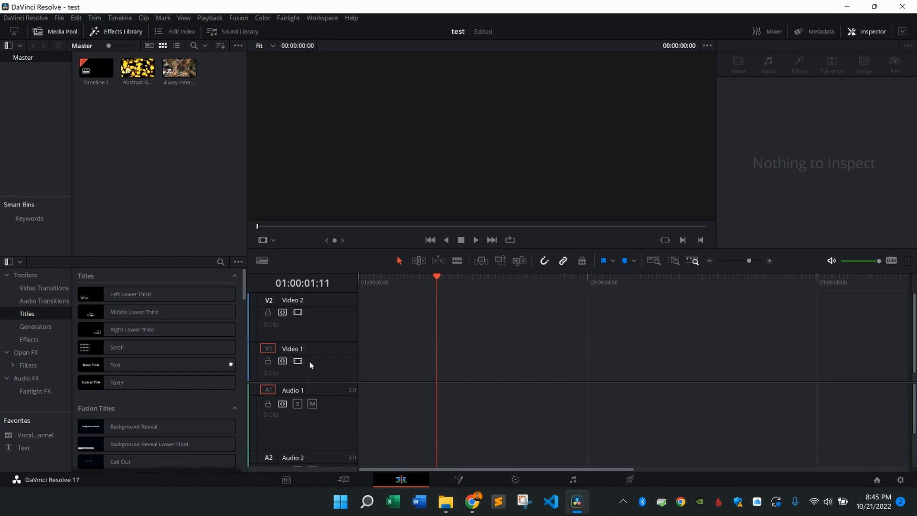
mouse_move(319, 369)
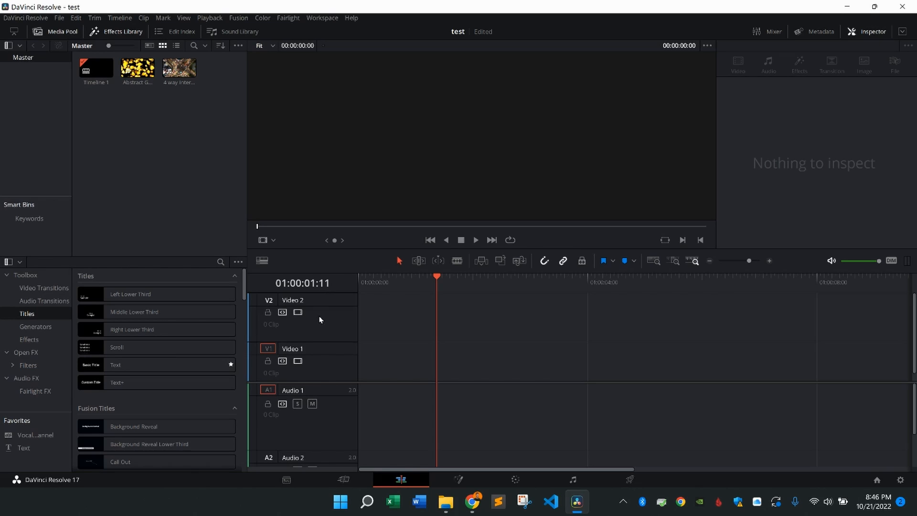
mouse_move(155, 112)
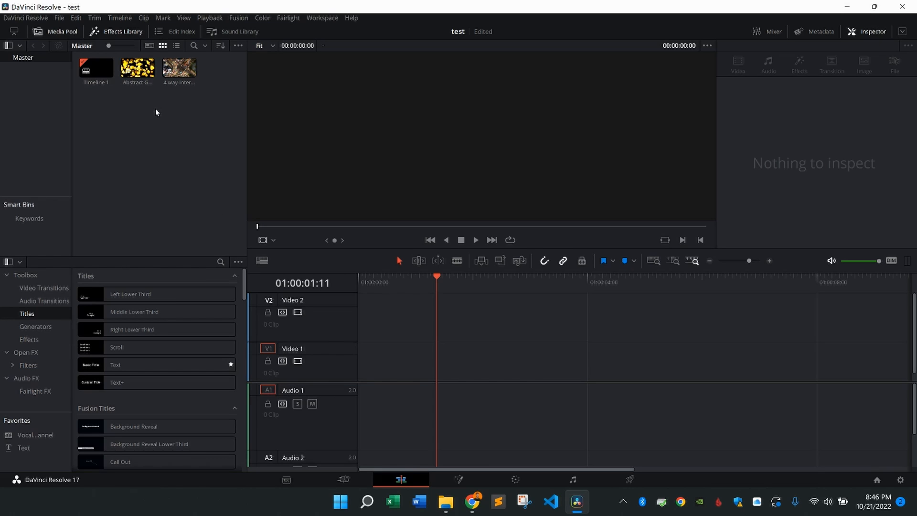
Place the golden bokeh clip on Video 1 and the 4-way intersection clip on Video 2
click(136, 67)
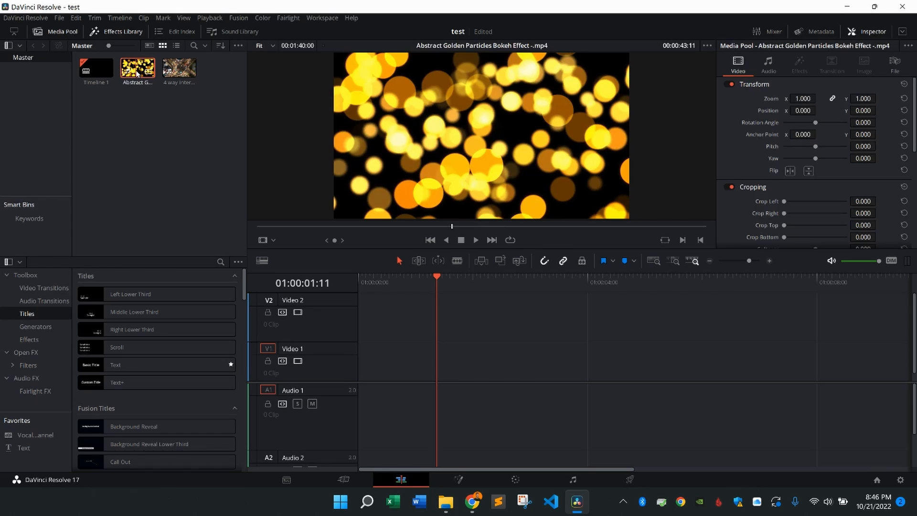
drag(137, 66, 436, 361)
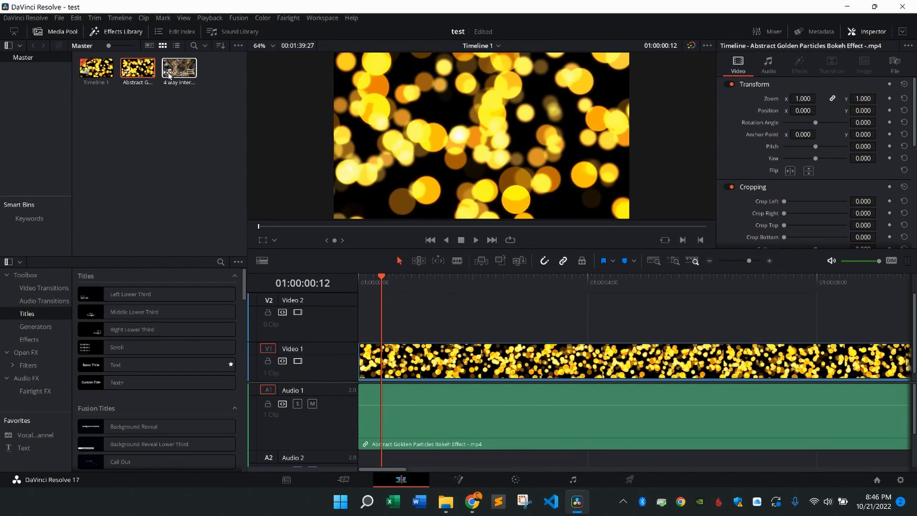
drag(179, 67, 386, 311)
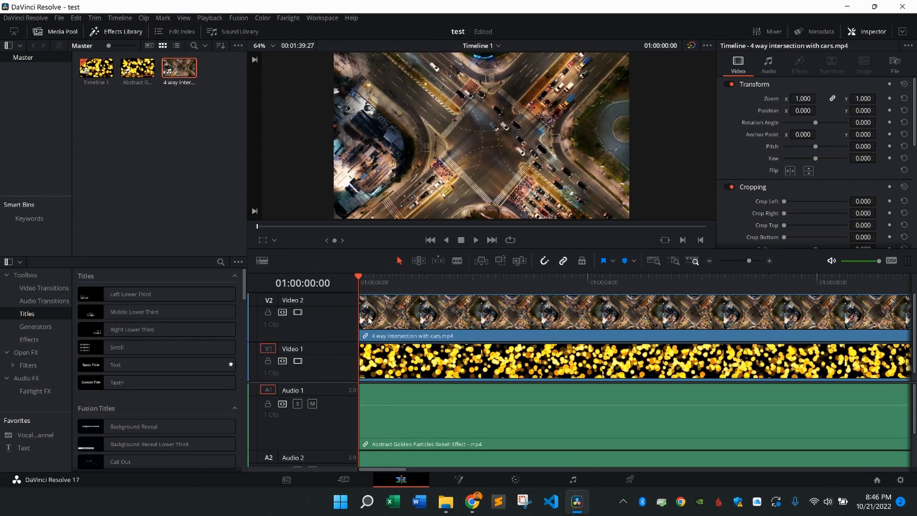
mouse_move(544, 261)
text(0.90)
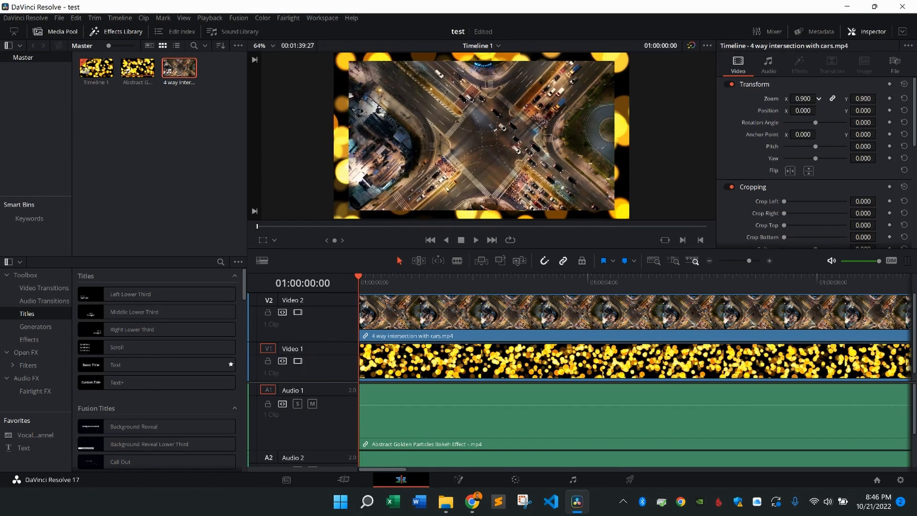
Set the intersection clip's Transform Zoom to about 0.91 so the bokeh frames it
text(0.380)
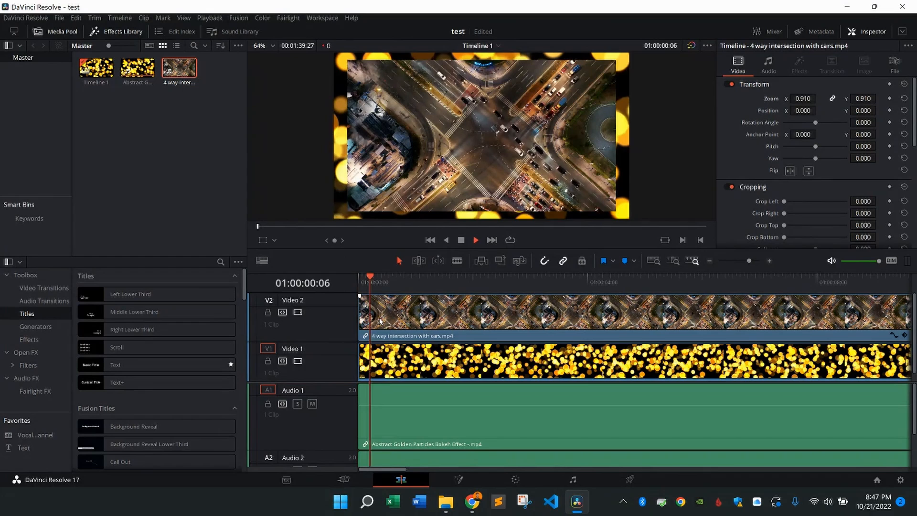
click(474, 240)
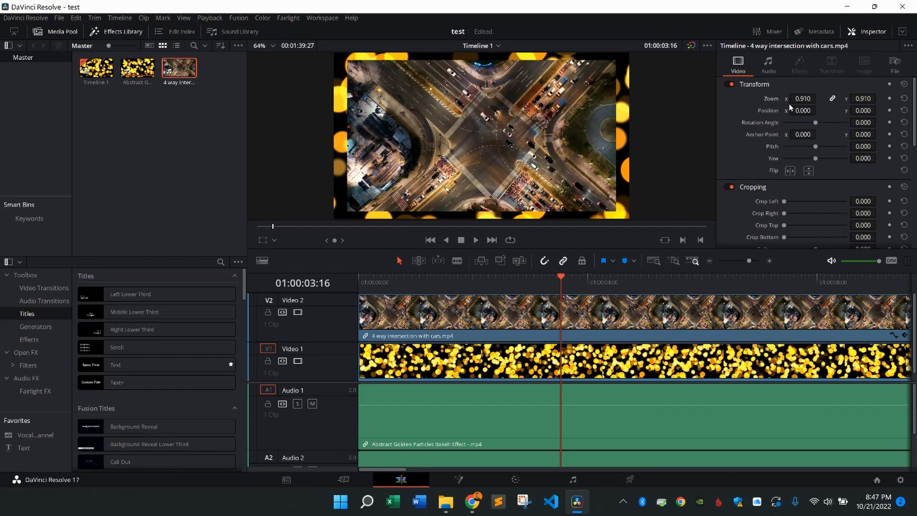
click(803, 99)
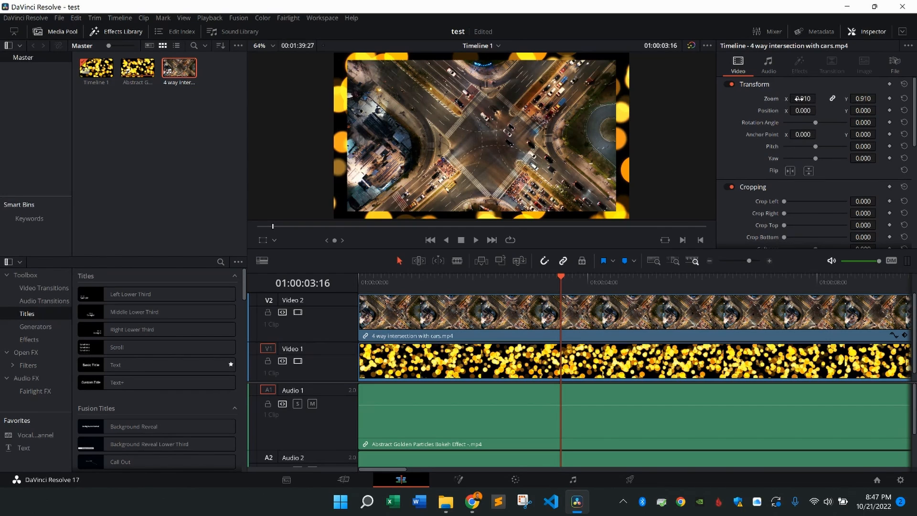